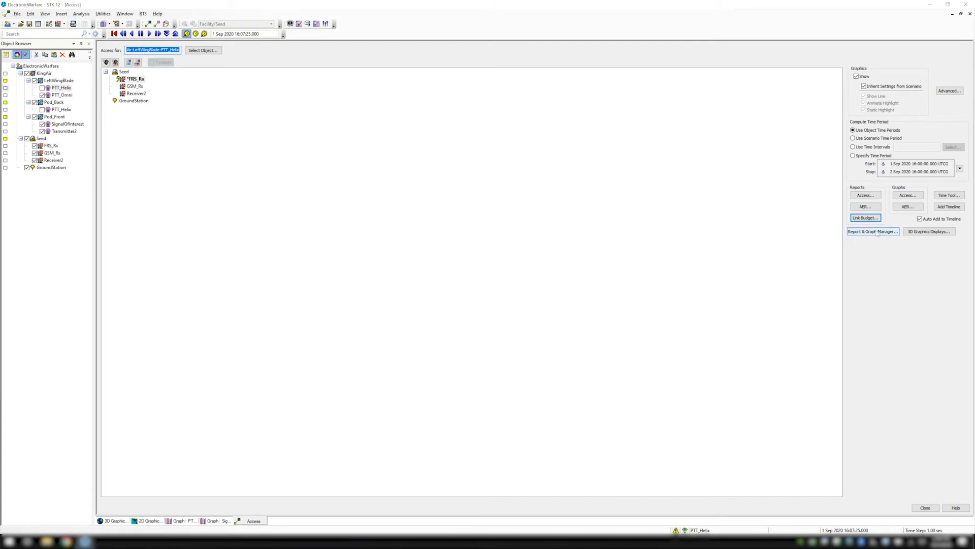
Step: Bring up the Report & Graph Manager for the PTT_Helix to FRS_Rx access
click(872, 231)
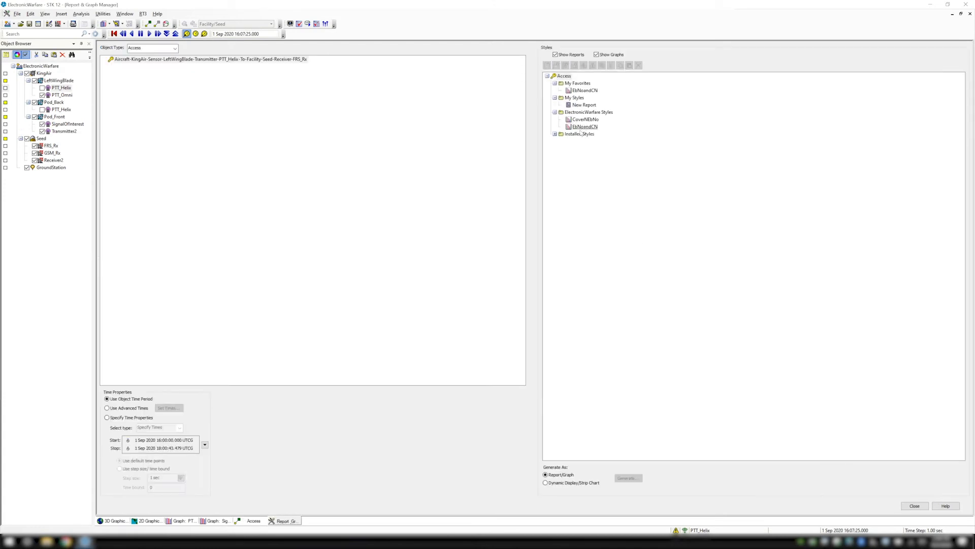
Step: Generate the CoverNEbNo graph of C/N and Eb/No over time from the ElectronicWarfare styles
click(585, 119)
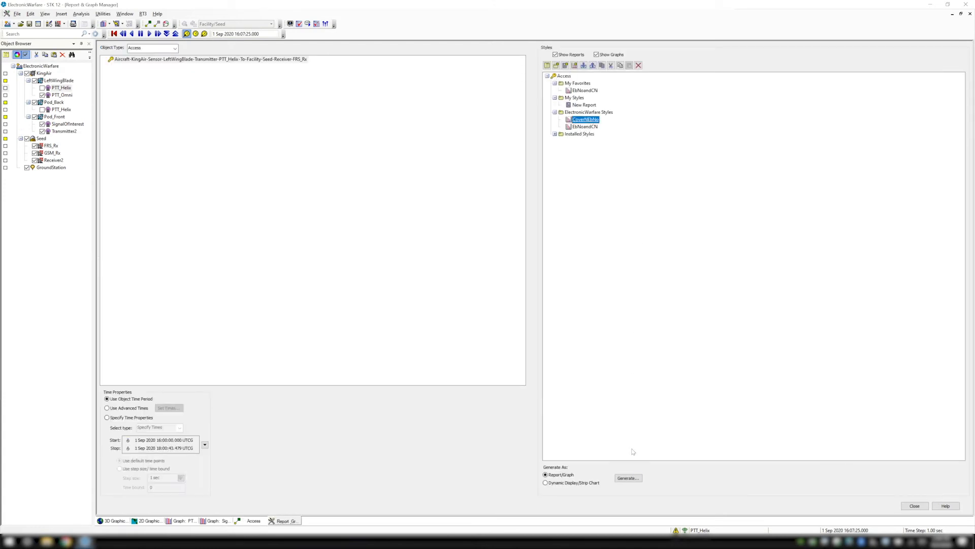
click(628, 477)
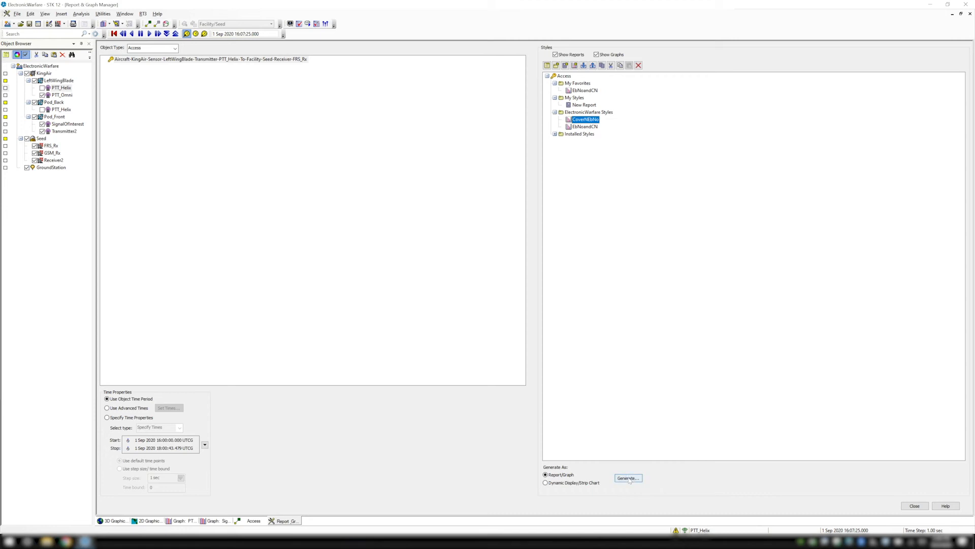
click(628, 478)
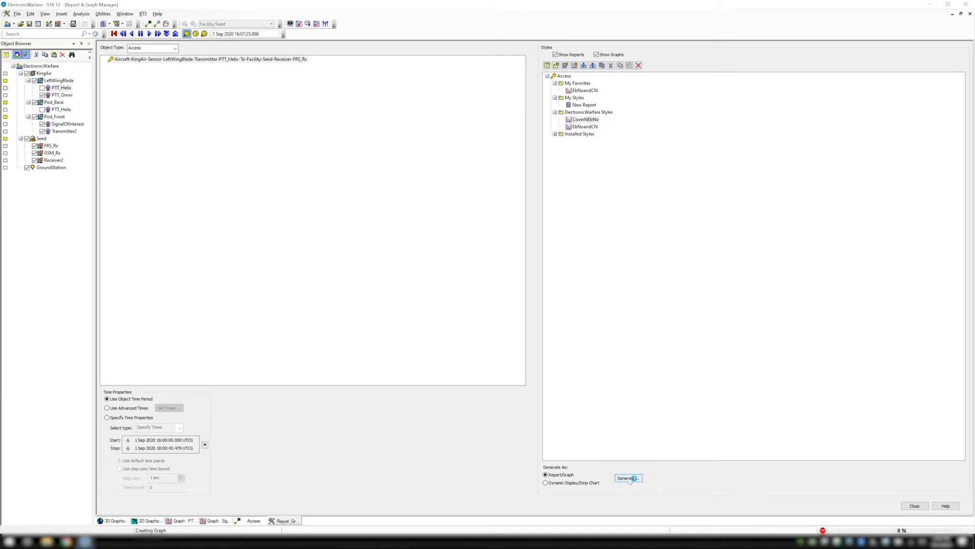
click(627, 478)
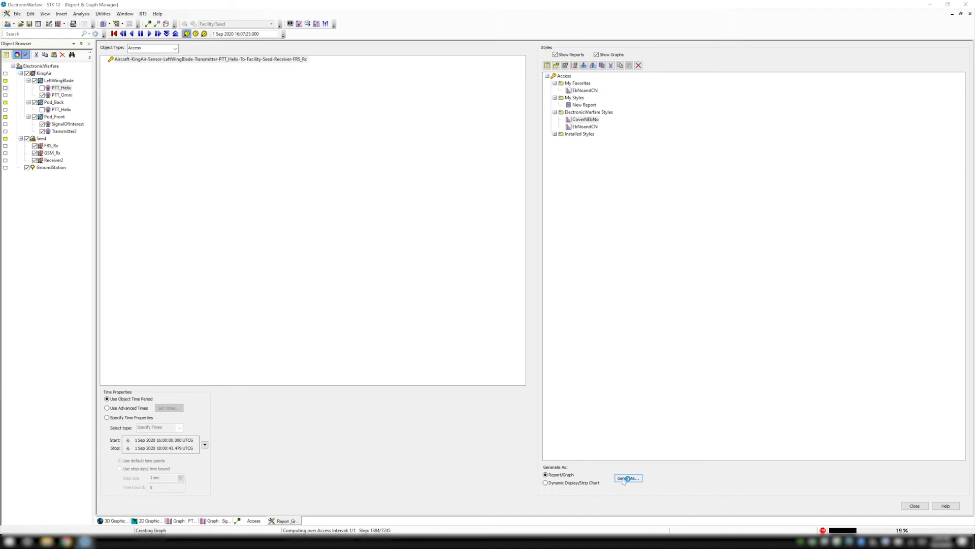
click(628, 477)
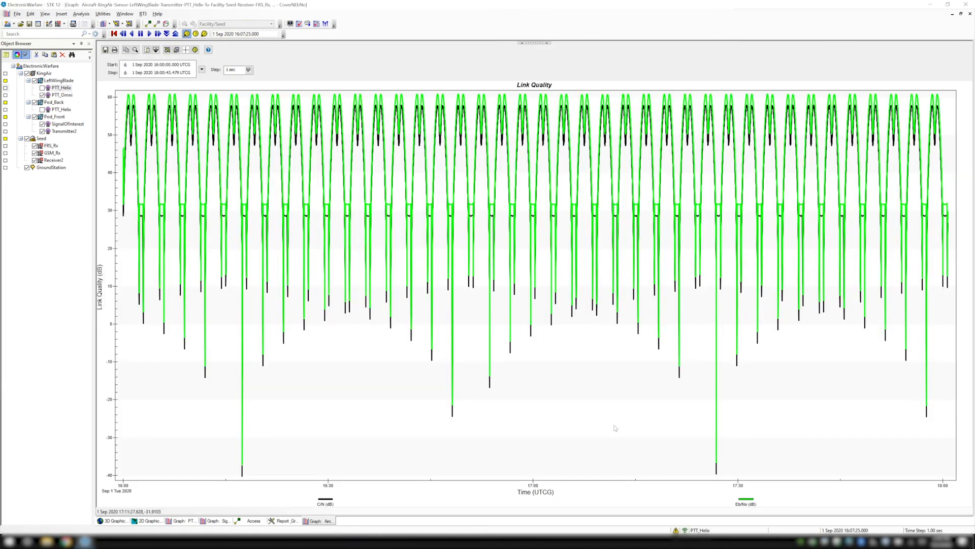